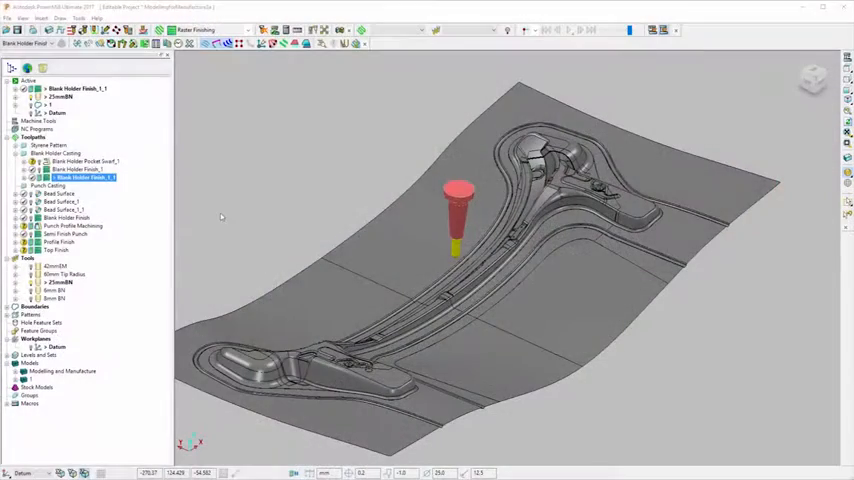
Calculate the Blank Holder Finish_1_1 raster finishing toolpath from its settings form
{"action": "double_click", "coordinate": [83, 178]}
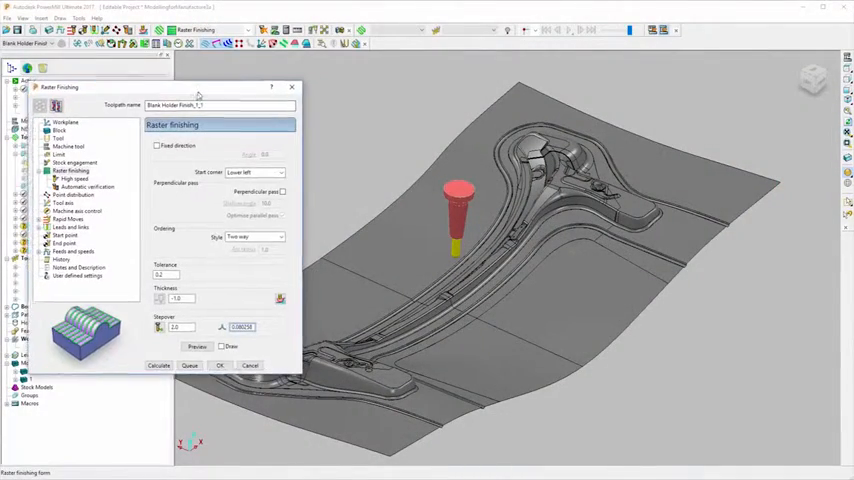
{"action": "left_click", "coordinate": [157, 367]}
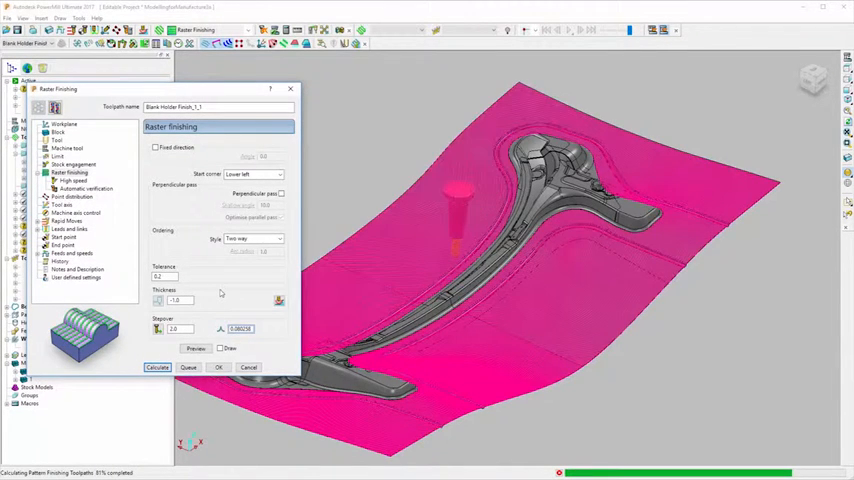
{"action": "left_click", "coordinate": [157, 367]}
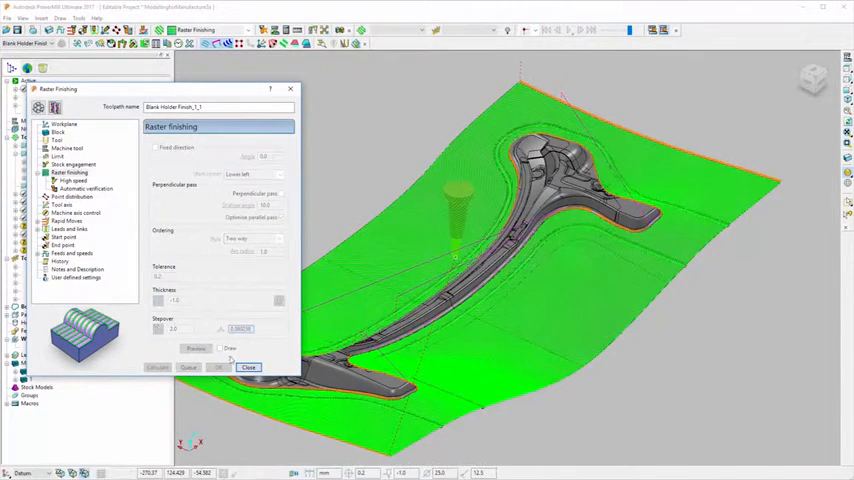
Close the Raster Finishing settings form
{"action": "left_click", "coordinate": [248, 367]}
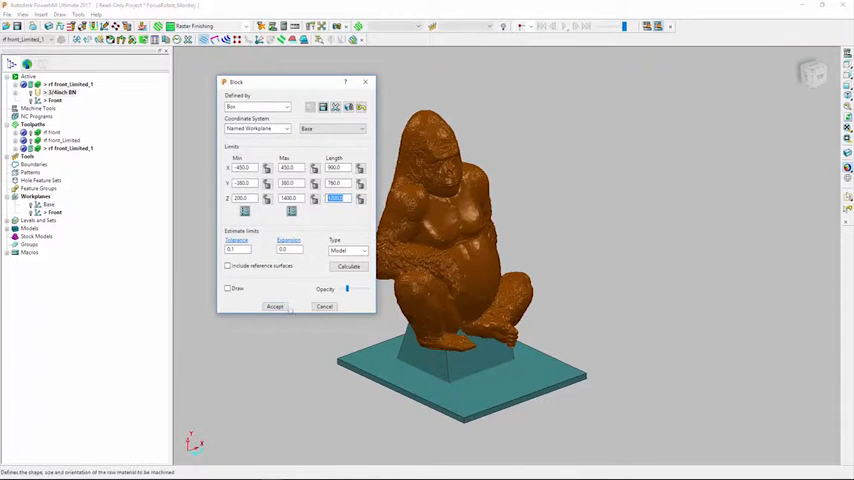
Calculate the rf front_Limited_1 model area clearance toolpath on the gorilla
{"action": "right_click", "coordinate": [55, 149]}
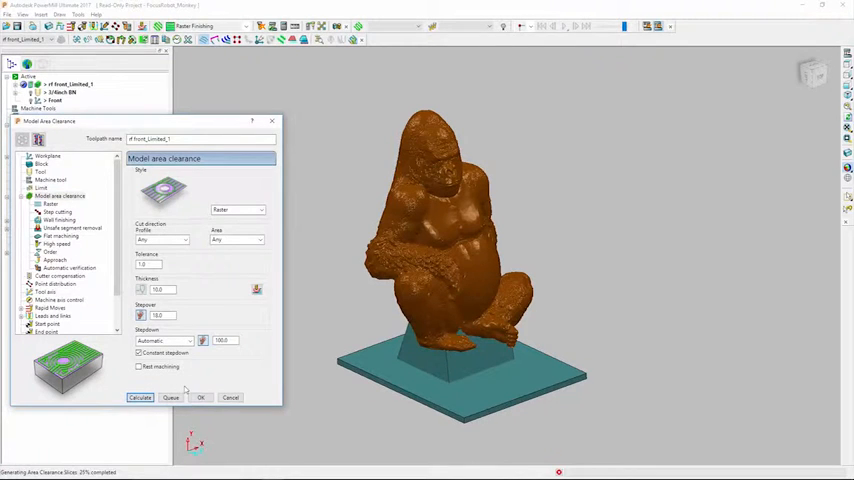
{"action": "left_click", "coordinate": [140, 397]}
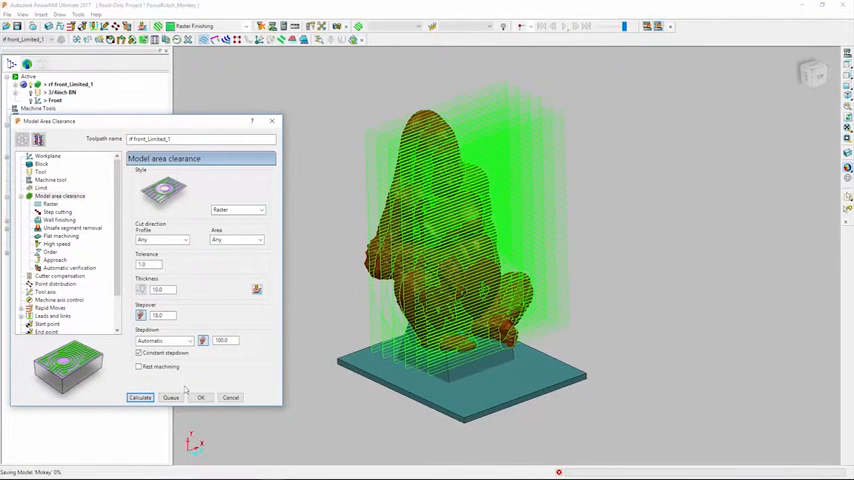